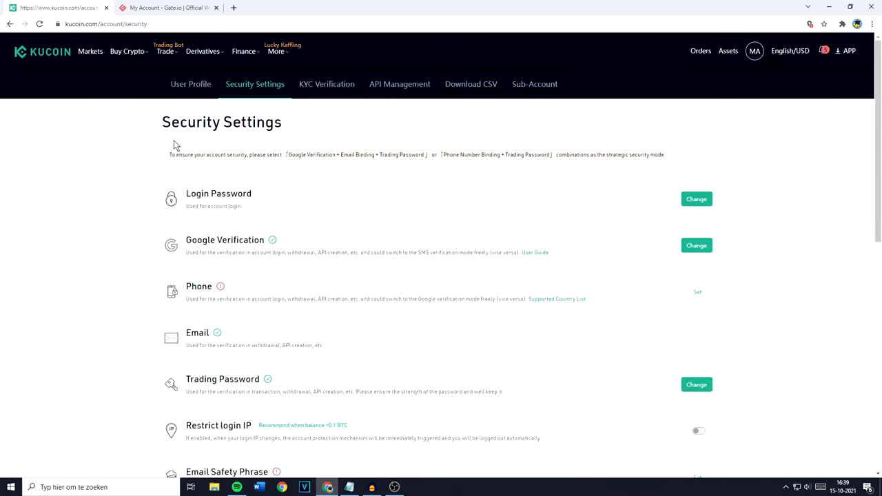
mouse_move(190, 204)
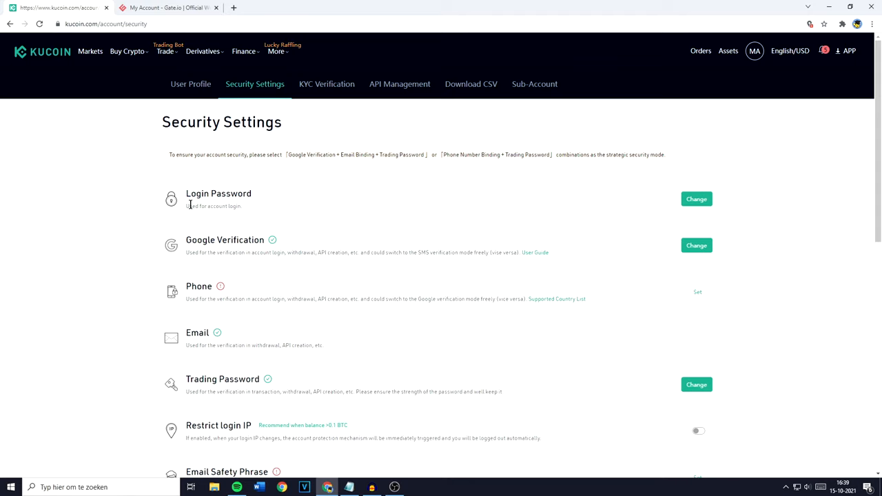
mouse_move(124, 246)
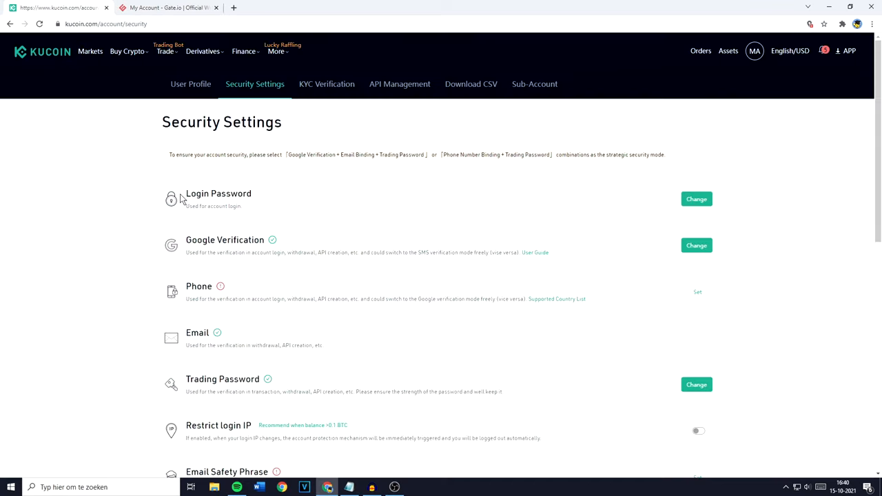
Return to the account security settings tab and scroll down to the login IP and safety-phrase options
left_click(169, 8)
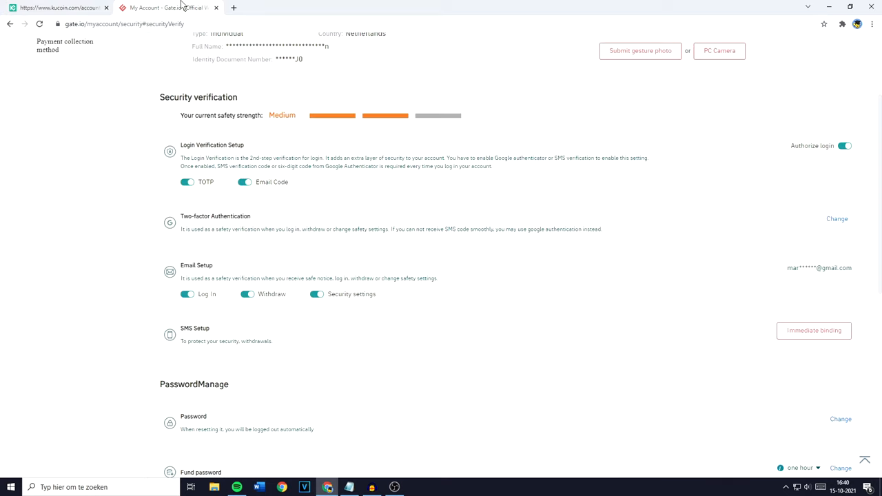
mouse_move(255, 222)
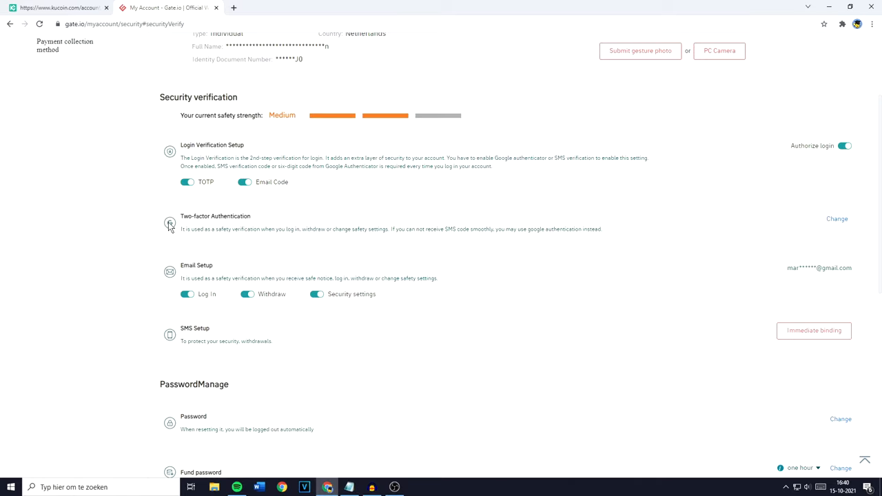
mouse_move(170, 233)
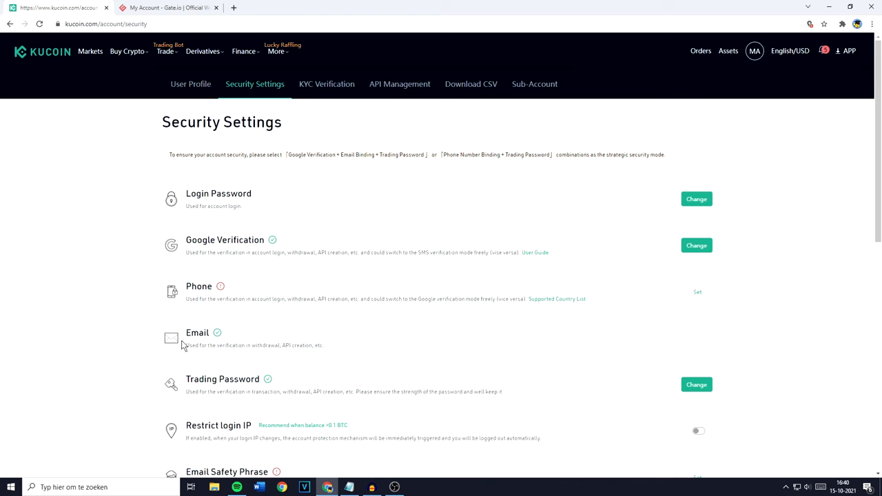
mouse_move(186, 344)
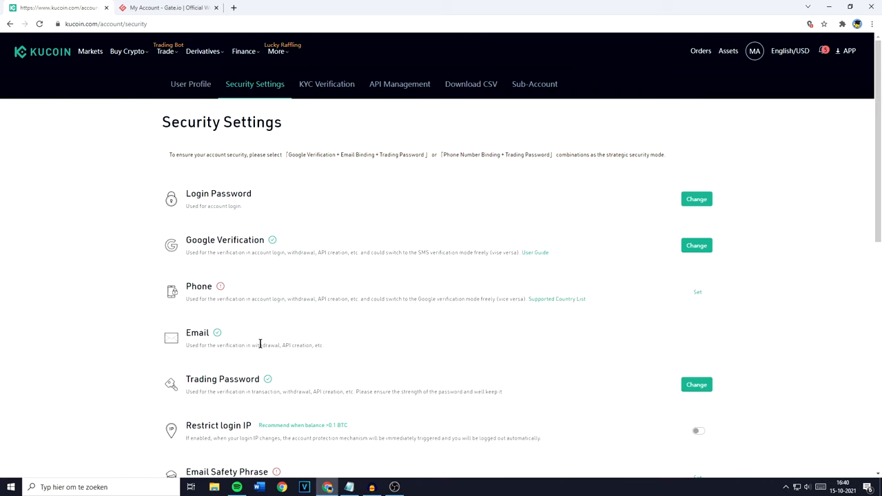
mouse_move(275, 345)
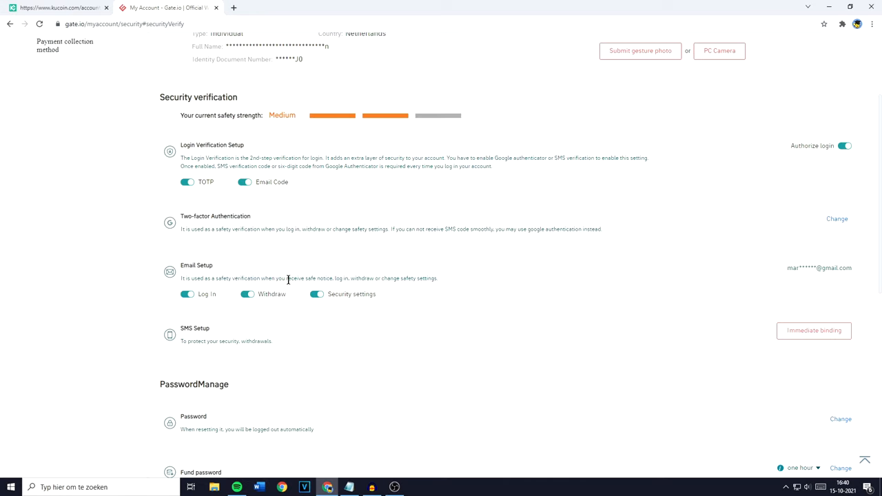
mouse_move(352, 278)
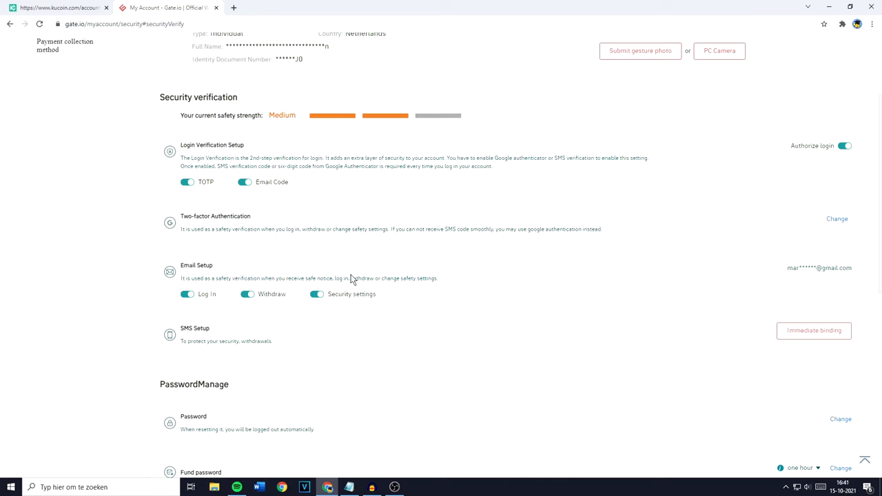
mouse_move(446, 287)
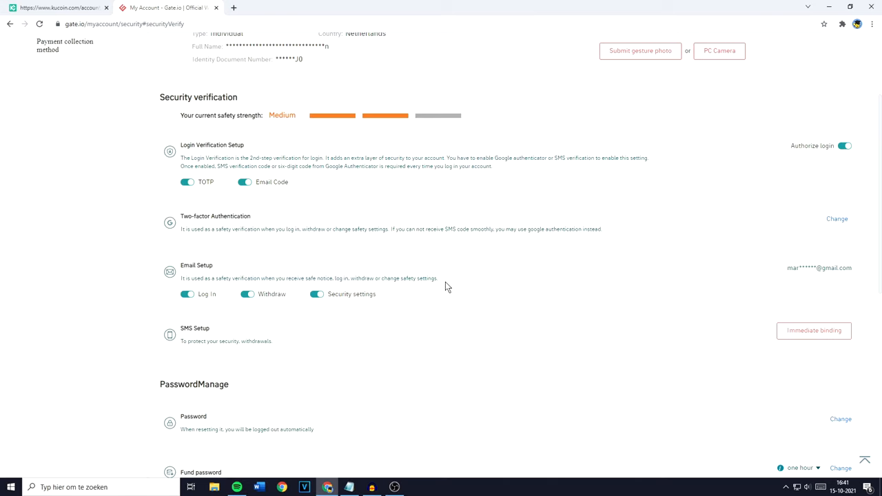
mouse_move(232, 226)
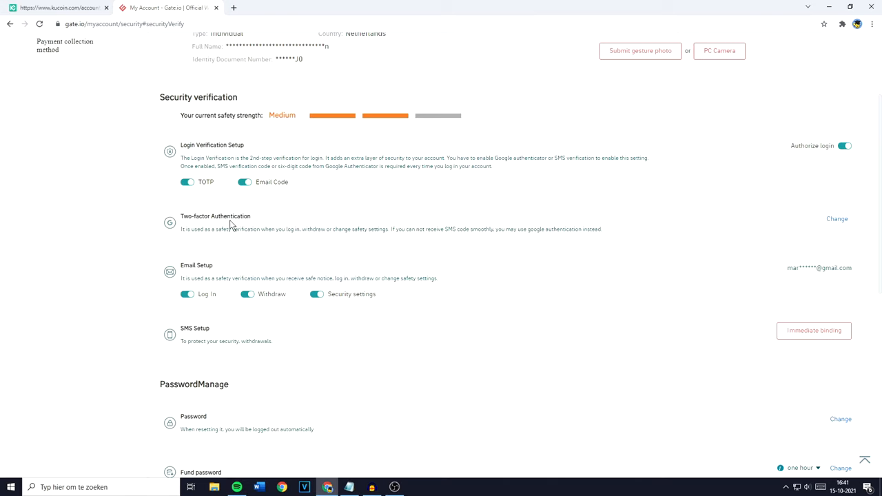
mouse_move(180, 328)
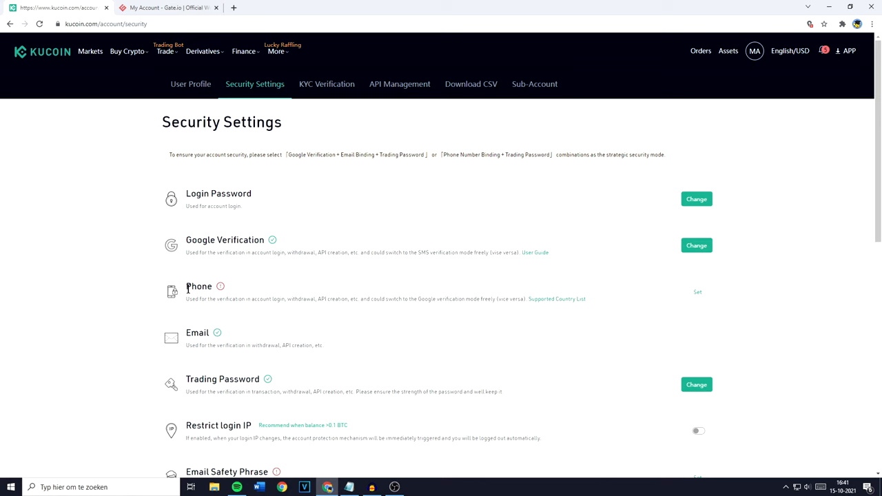
left_click(165, 8)
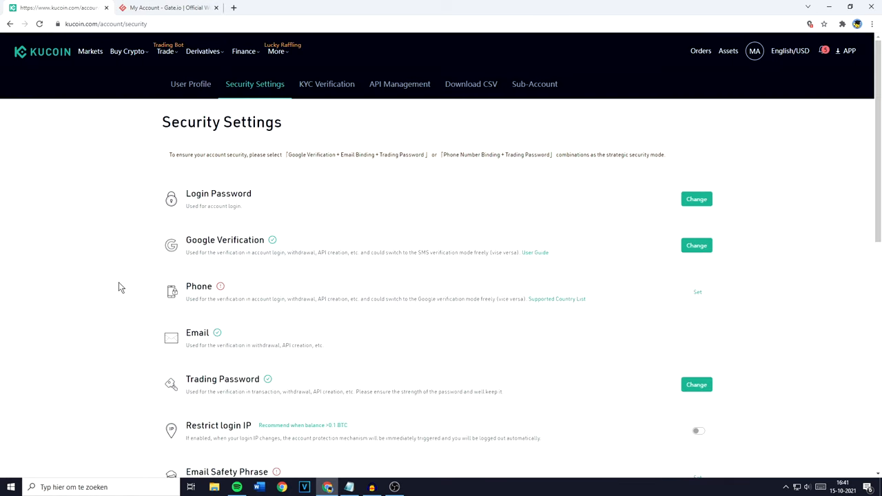
mouse_move(217, 382)
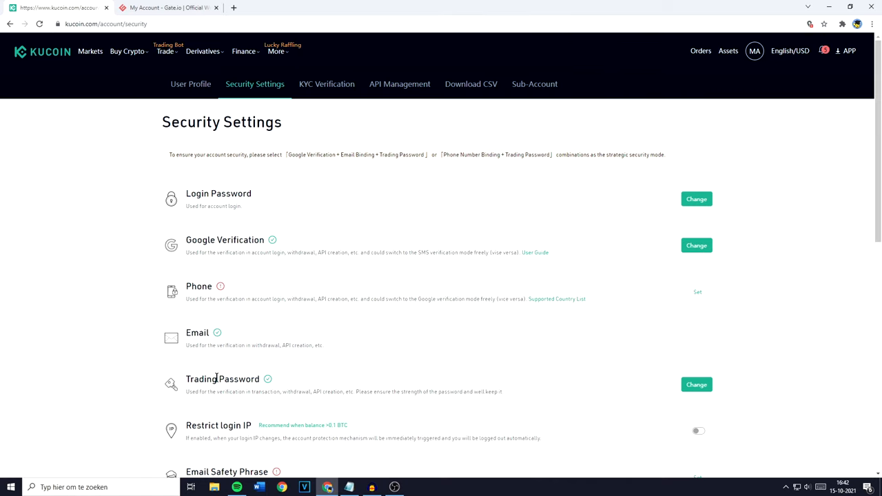
left_click(167, 8)
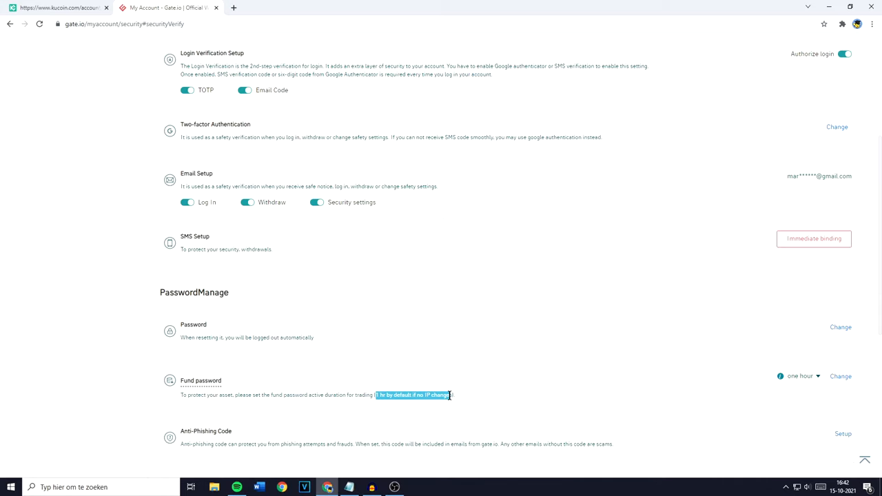
scroll("down", 3)
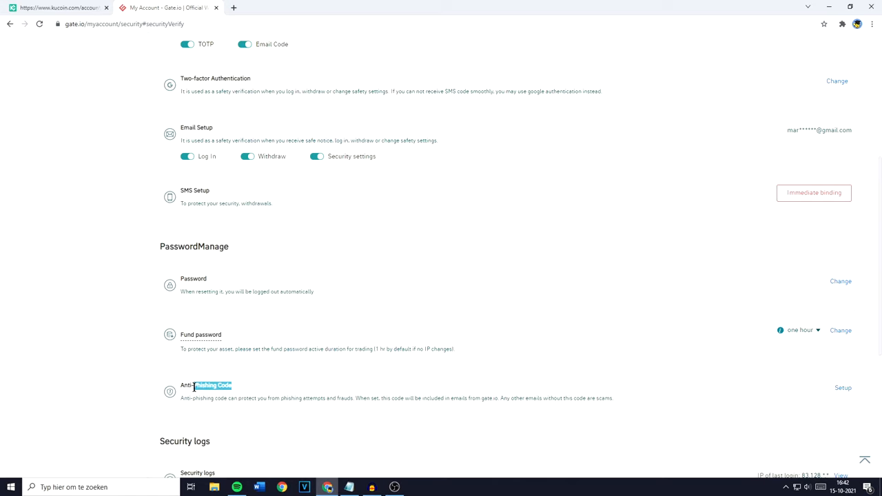
scroll("down", 3)
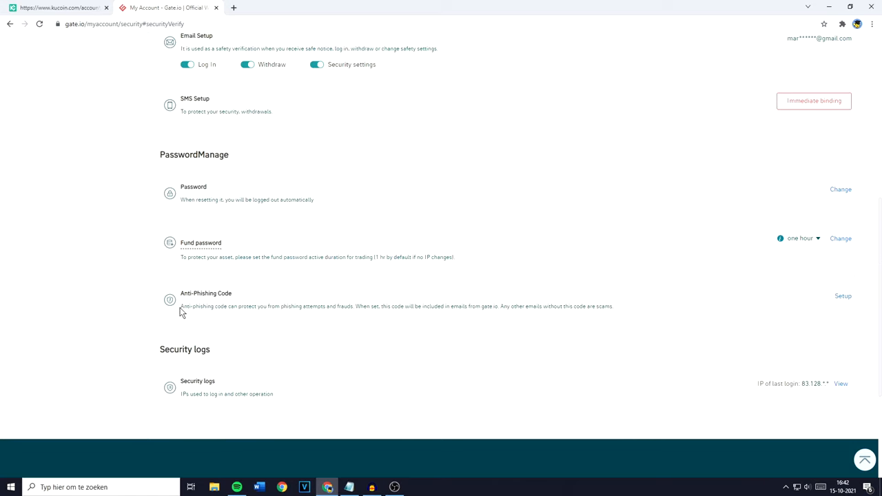
mouse_move(289, 308)
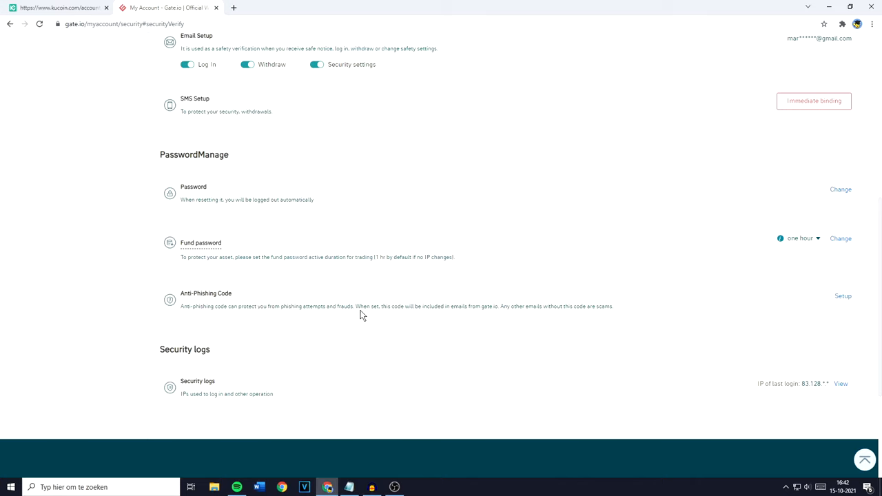
mouse_move(448, 309)
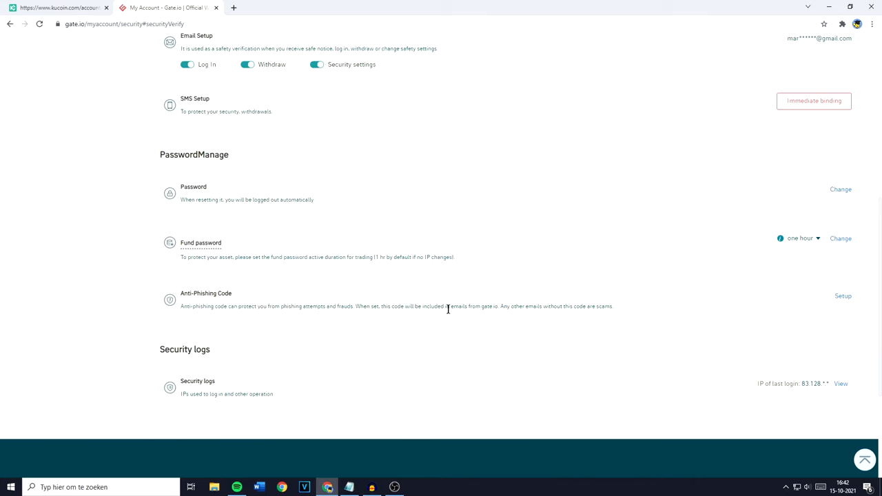
mouse_move(537, 316)
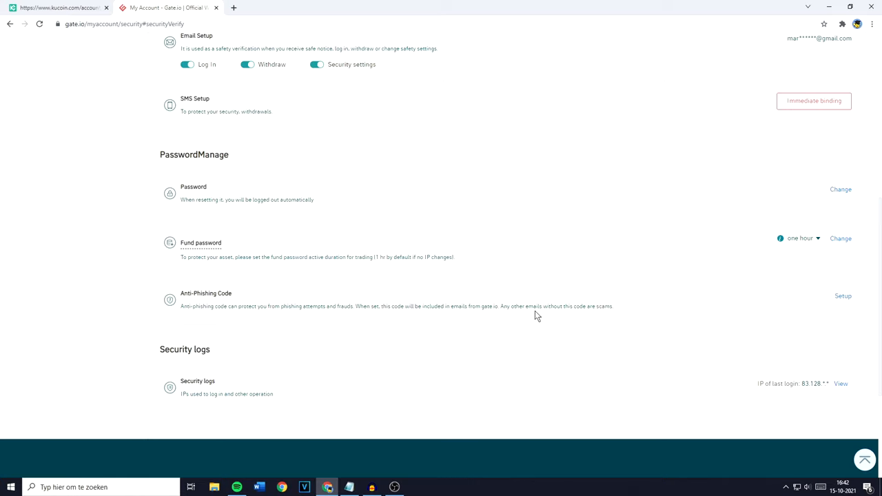
mouse_move(614, 316)
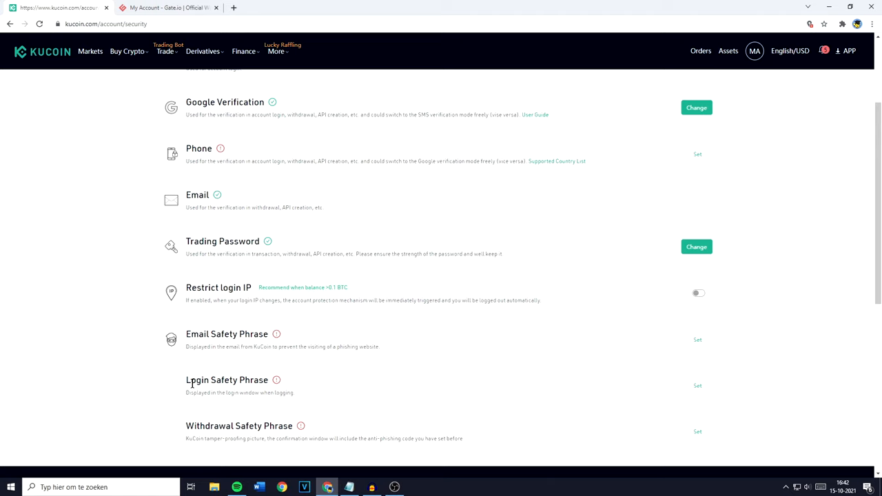
scroll("down", 3)
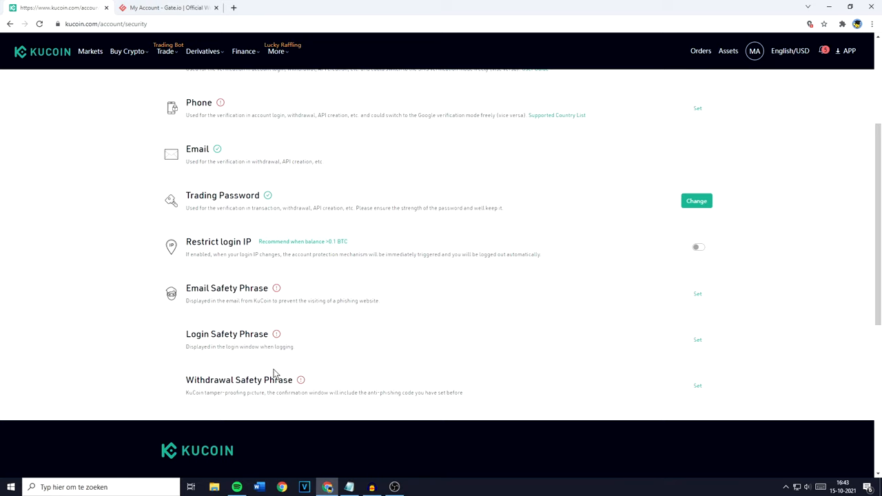
mouse_move(193, 283)
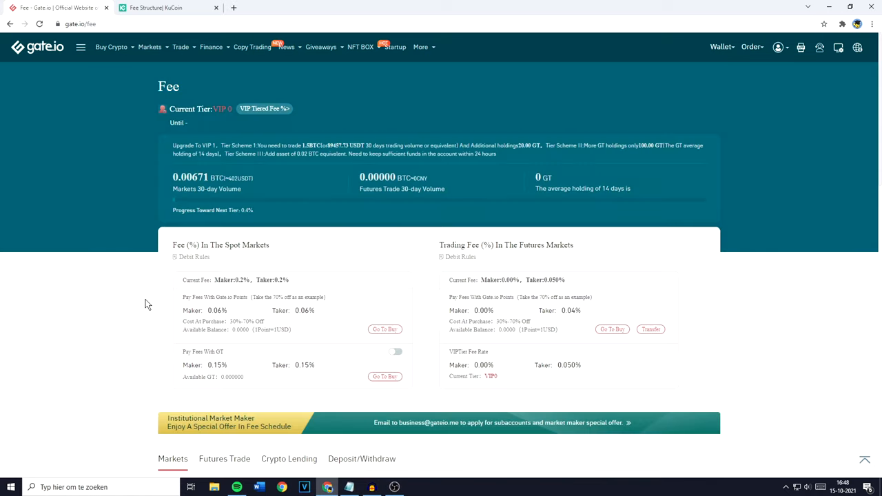
left_click(168, 8)
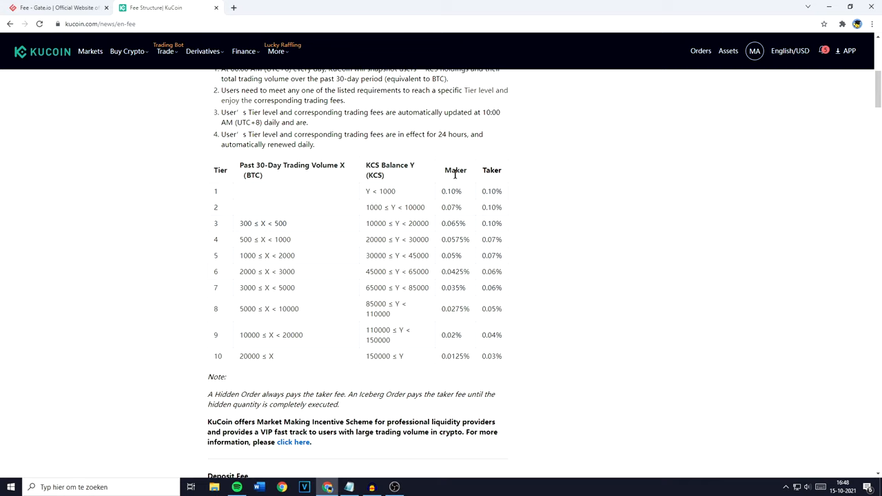
mouse_move(491, 189)
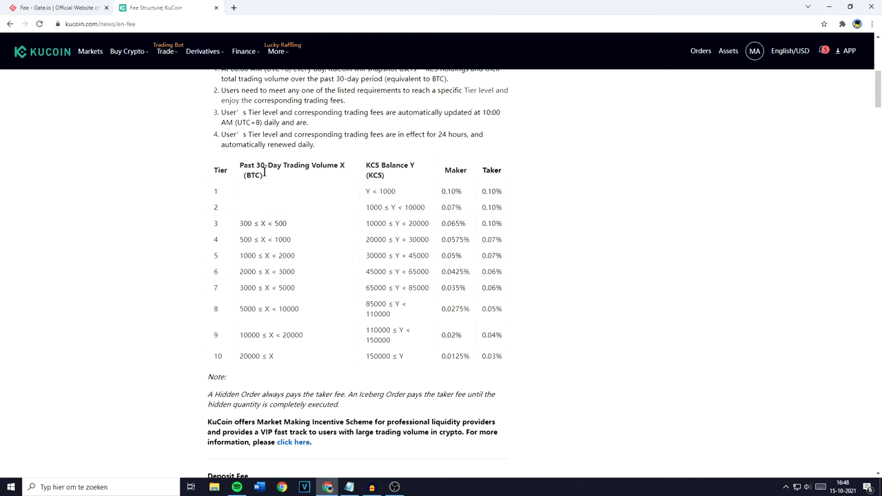
left_click(55, 8)
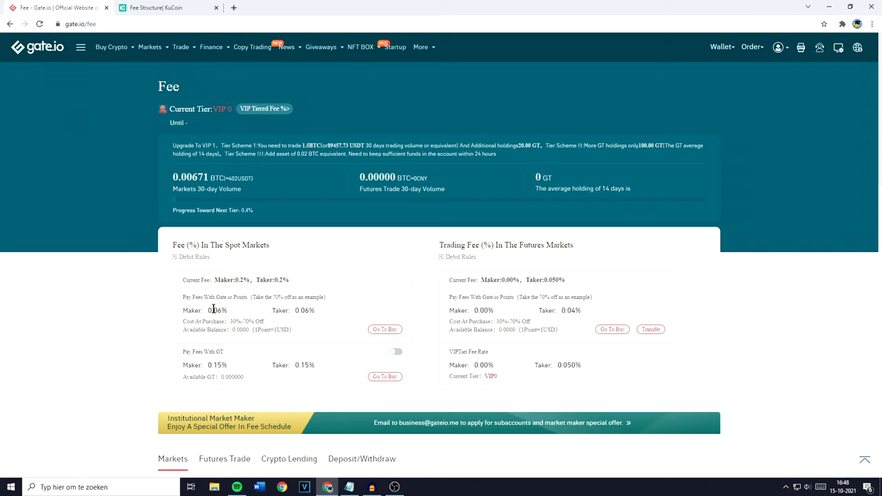
mouse_move(216, 310)
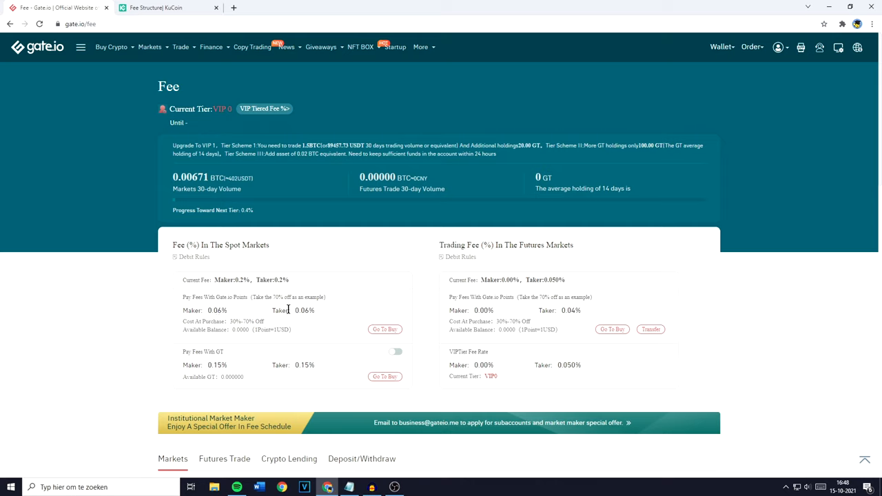
mouse_move(288, 310)
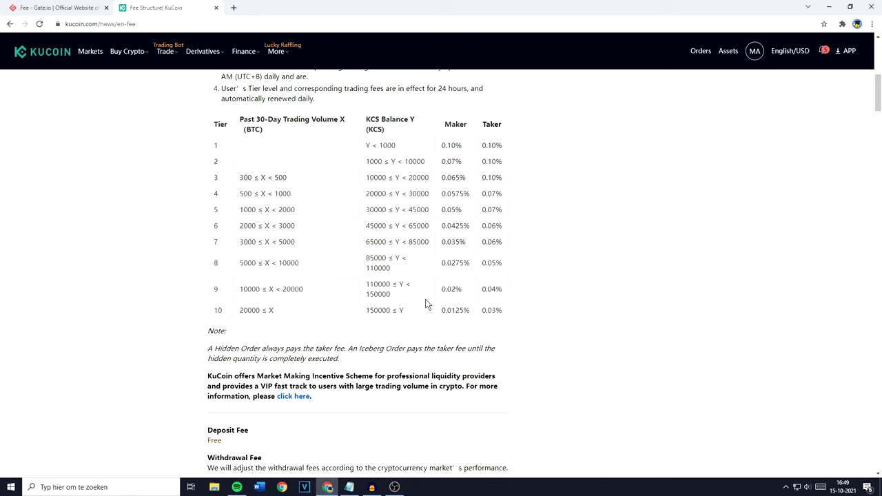
mouse_move(430, 305)
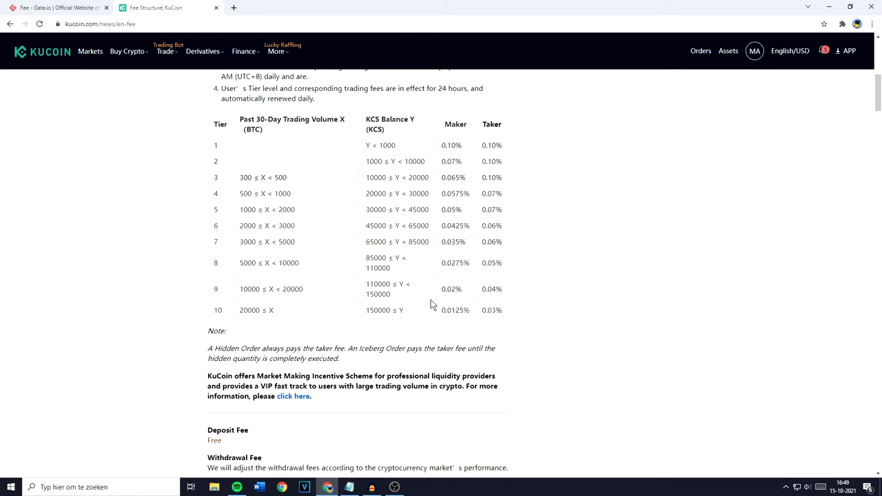
scroll("down", 3)
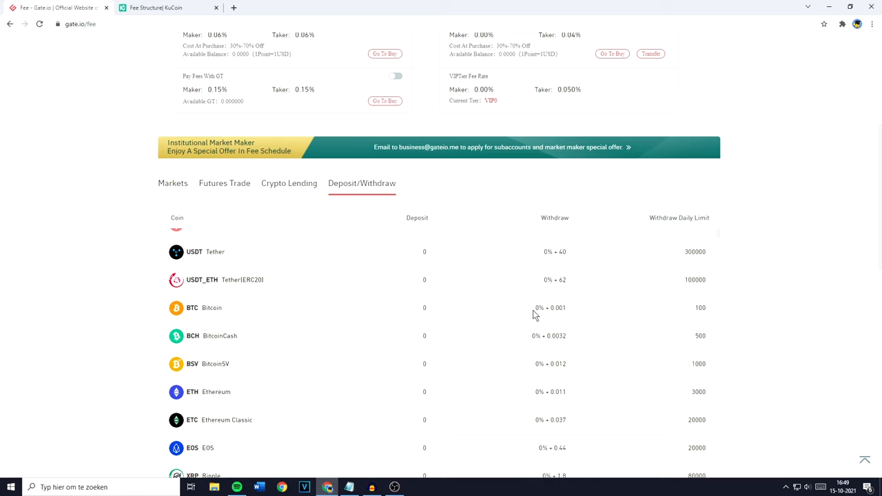
mouse_move(562, 308)
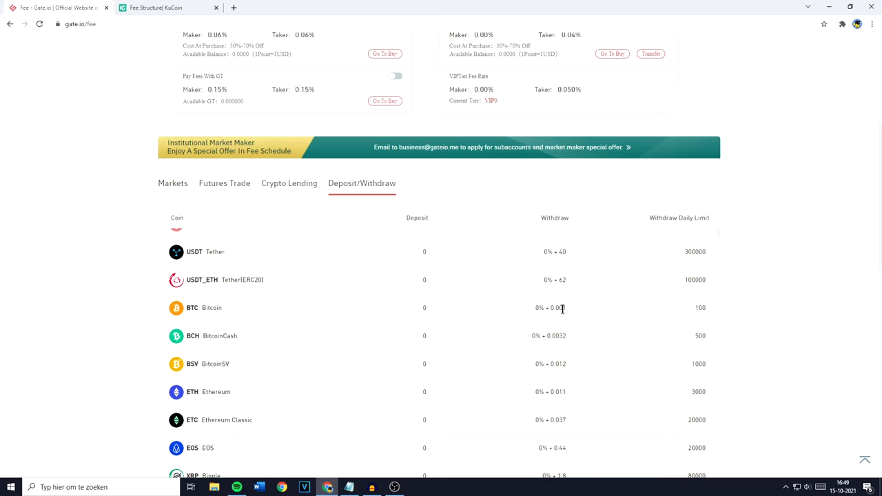
mouse_move(677, 307)
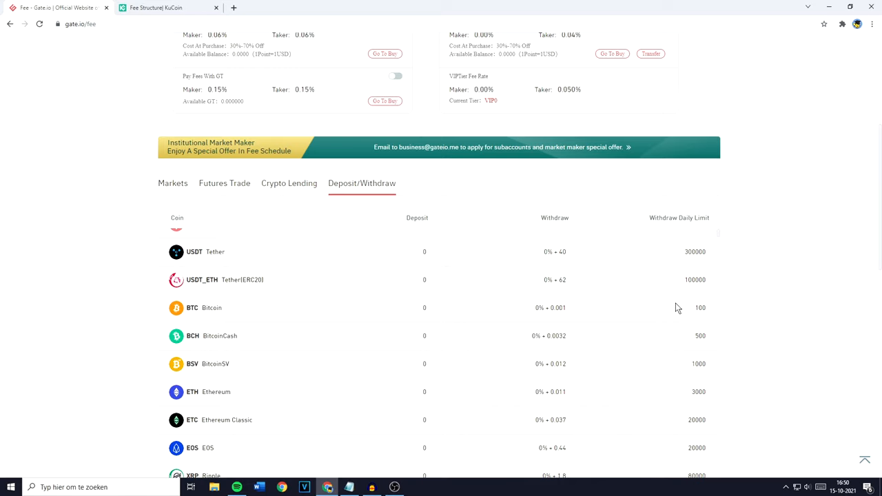
mouse_move(697, 307)
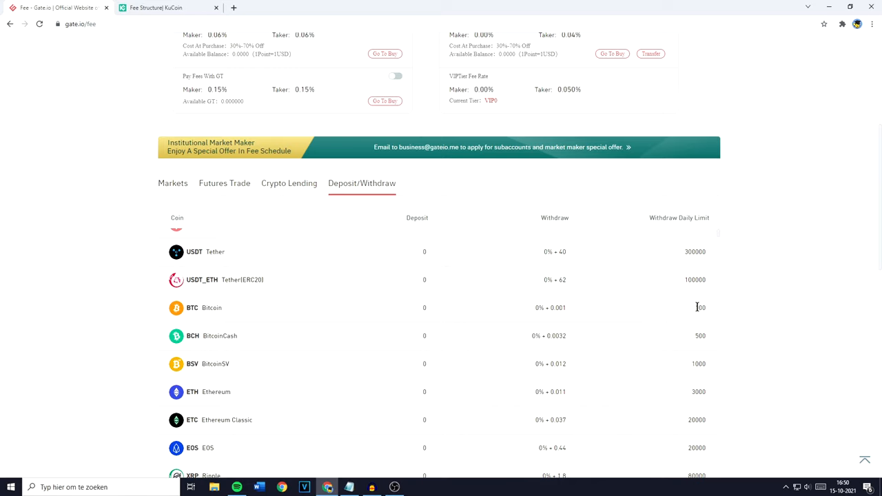
Flip between KuCoin's per-coin withdrawal fee table and Gate.io's coin withdrawal fees
left_click(168, 8)
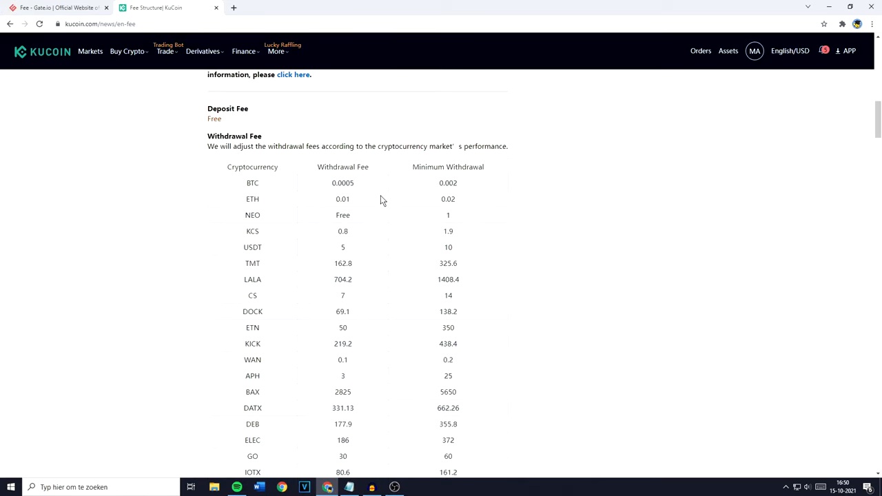
mouse_move(337, 182)
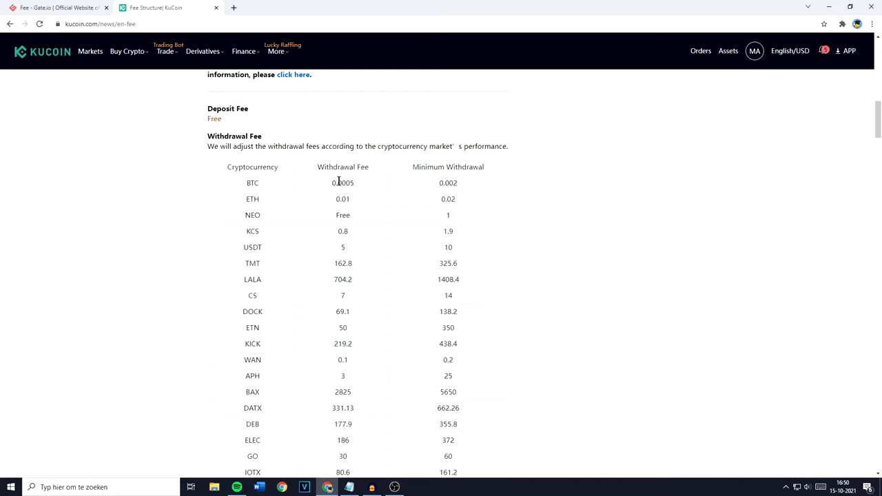
mouse_move(343, 182)
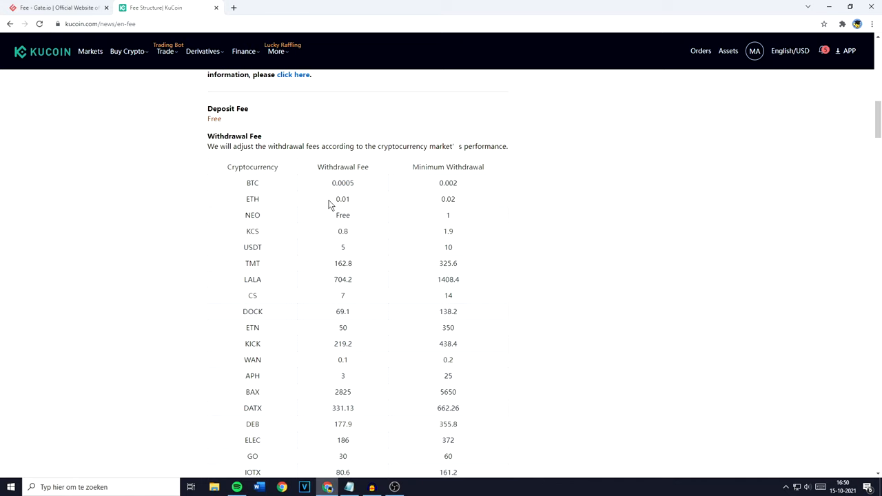
mouse_move(336, 202)
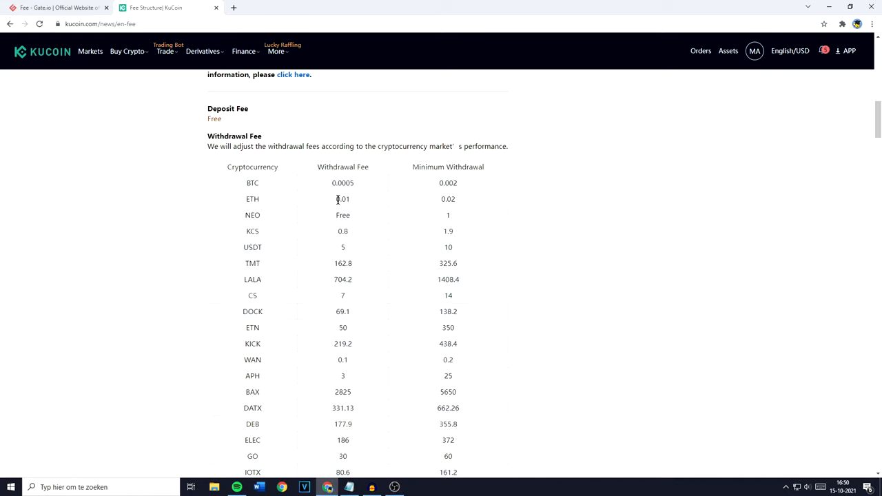
left_click(55, 8)
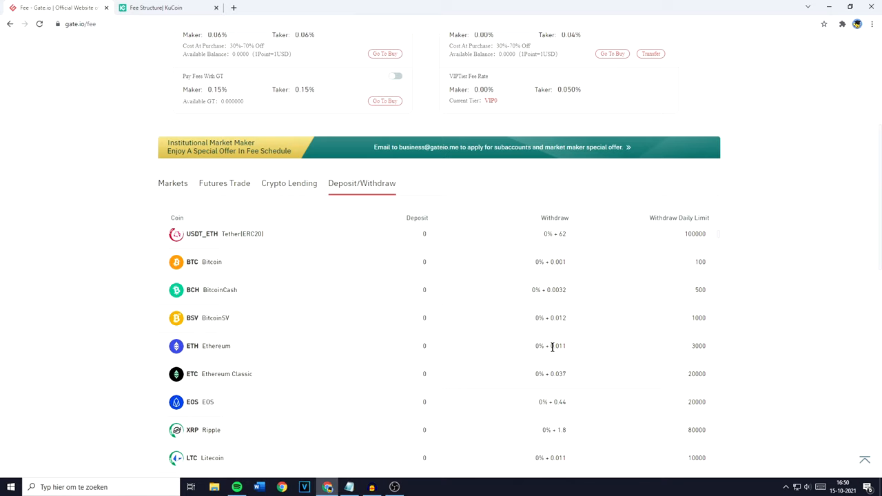
mouse_move(554, 348)
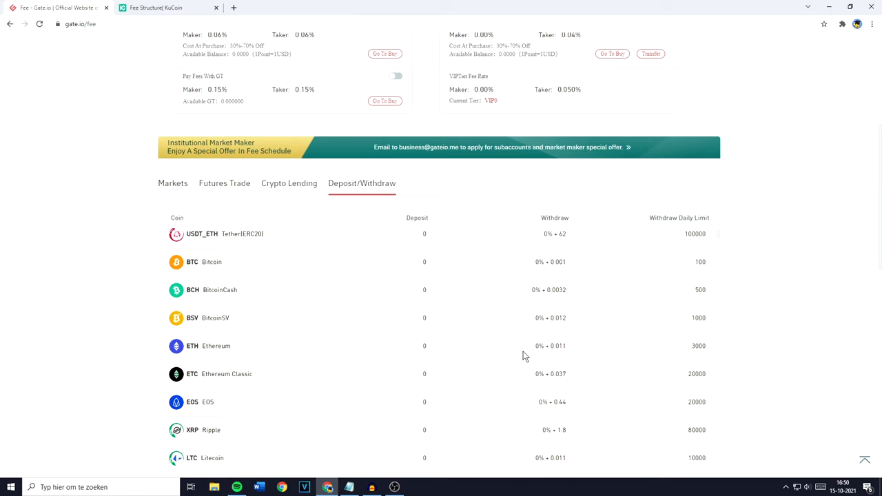
mouse_move(522, 353)
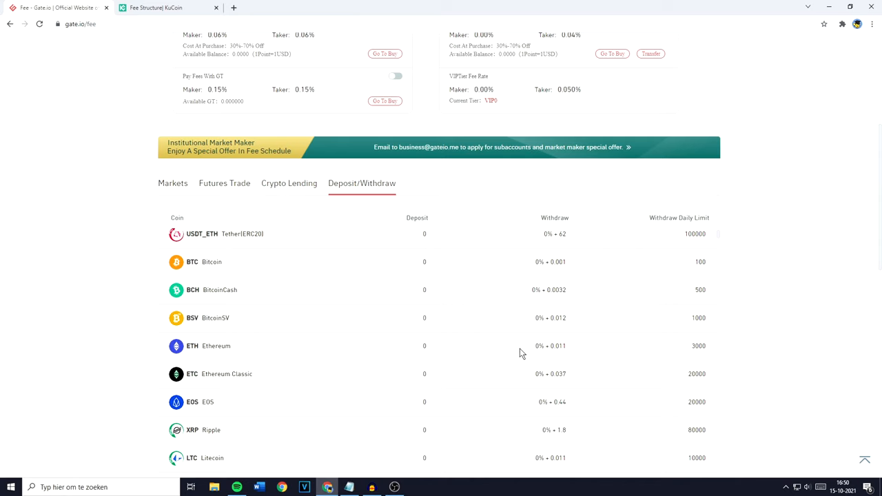
mouse_move(509, 350)
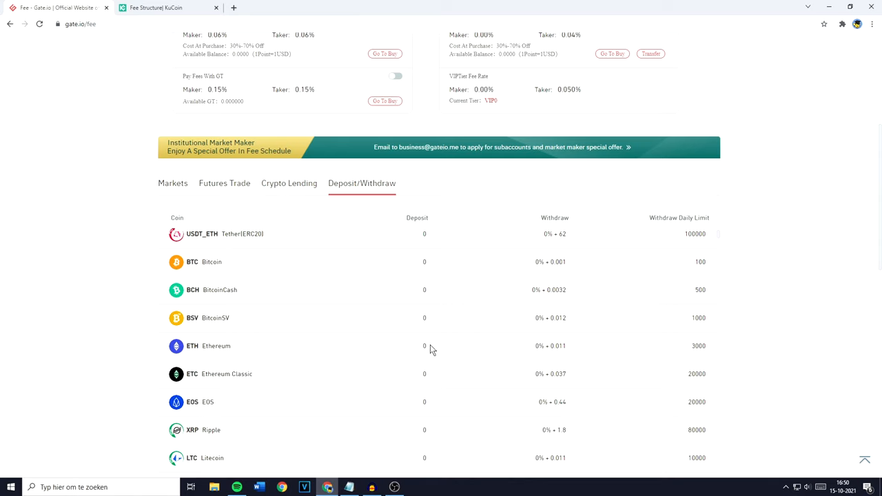
left_click(165, 7)
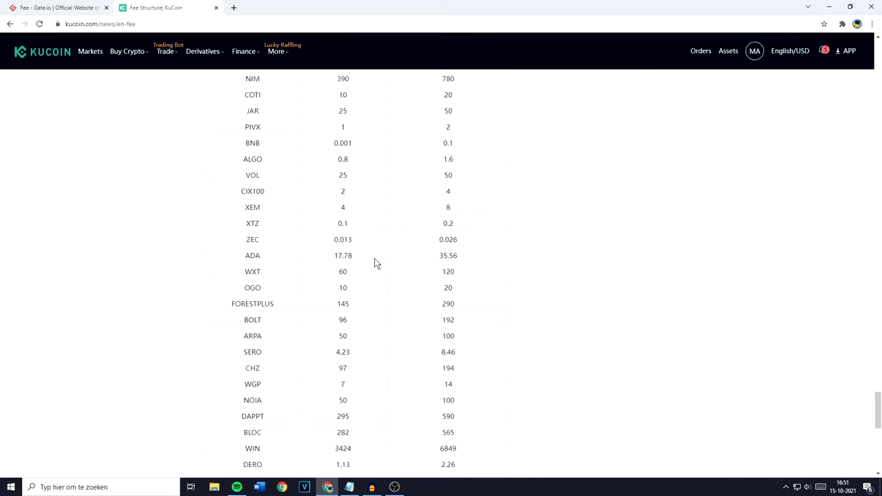
Switch back to Gate.io's withdrawal list to compare its ADA and XTZ fees with KuCoin's
double_click(252, 256)
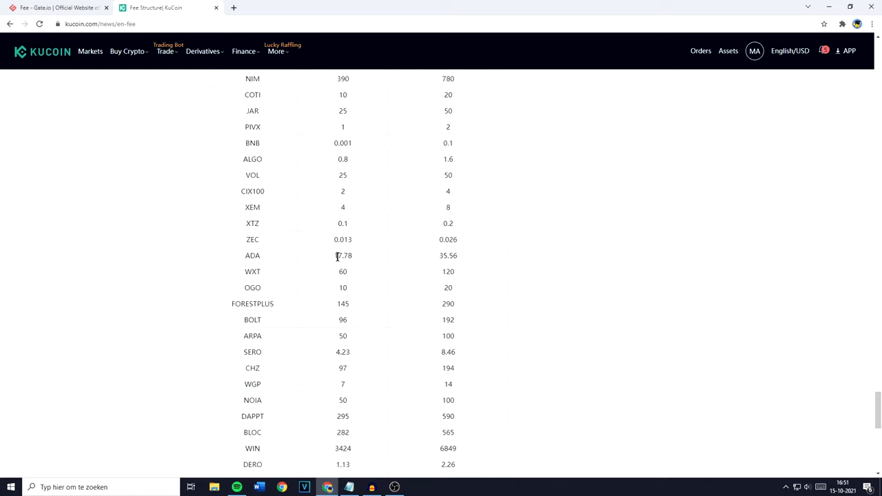
left_click(59, 8)
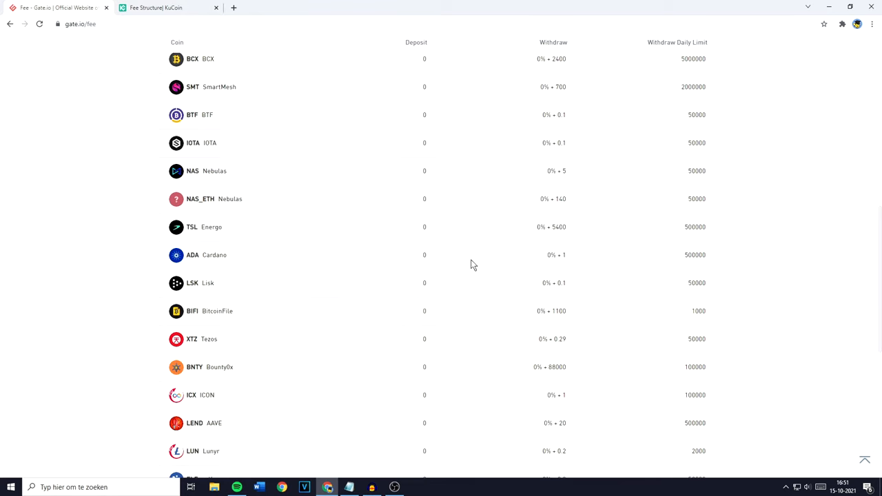
mouse_move(556, 258)
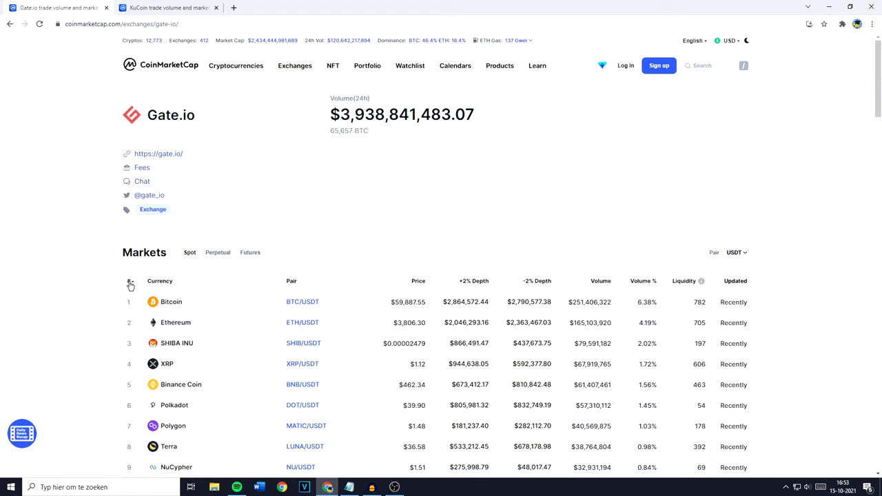
Reverse-sort the Gate.io and KuCoin market pair lists by the # column and compare them
left_click(129, 280)
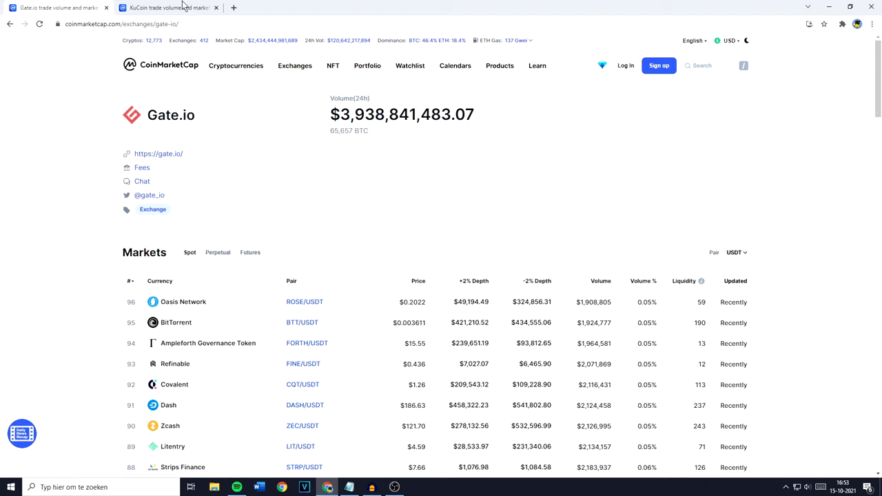
left_click(169, 8)
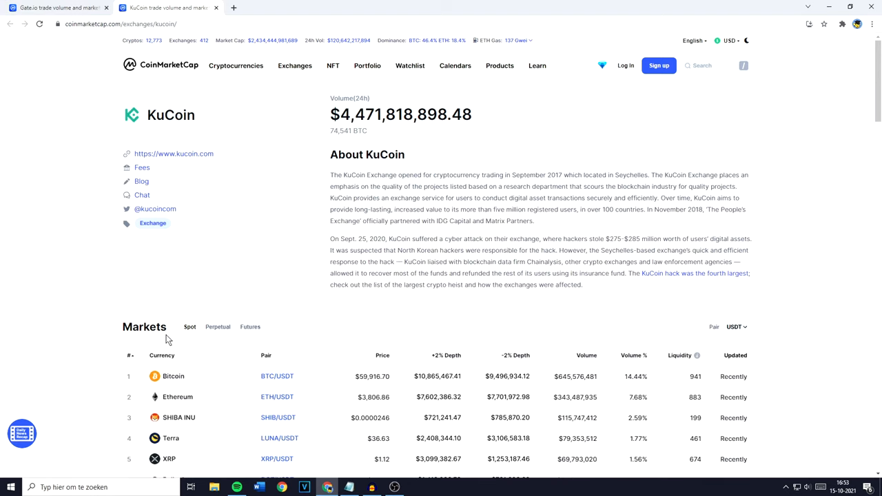
left_click(129, 355)
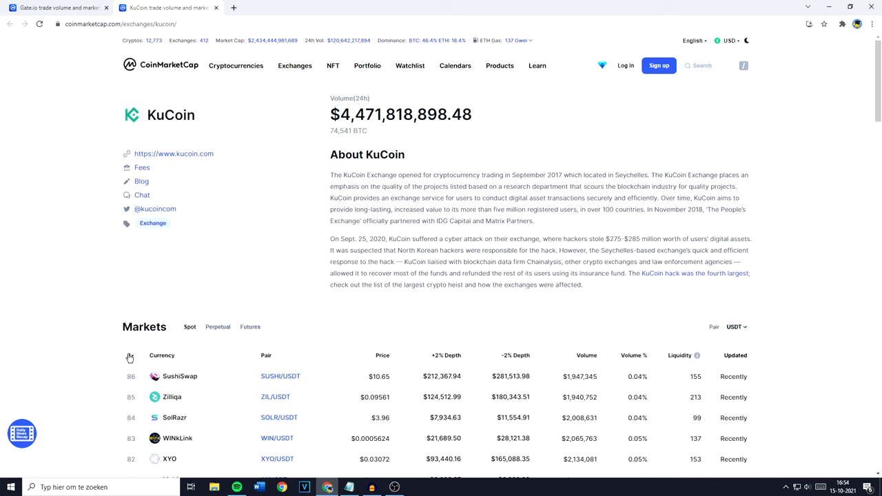
mouse_move(129, 355)
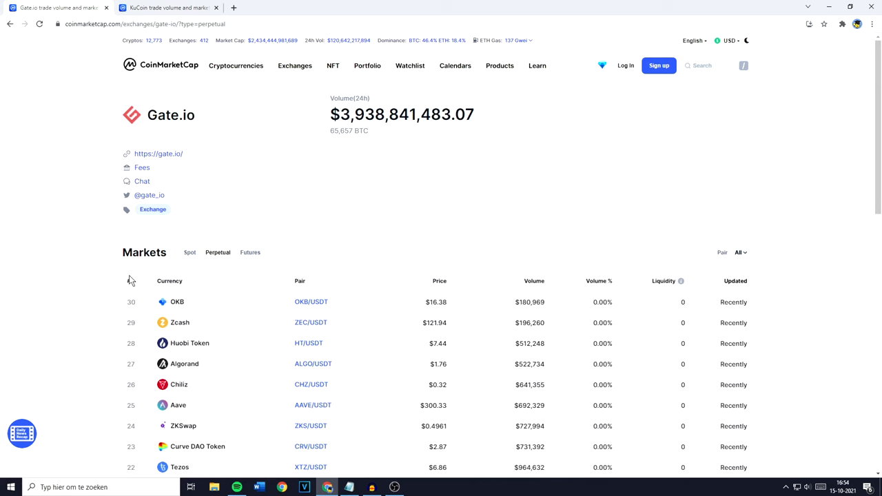
mouse_move(217, 252)
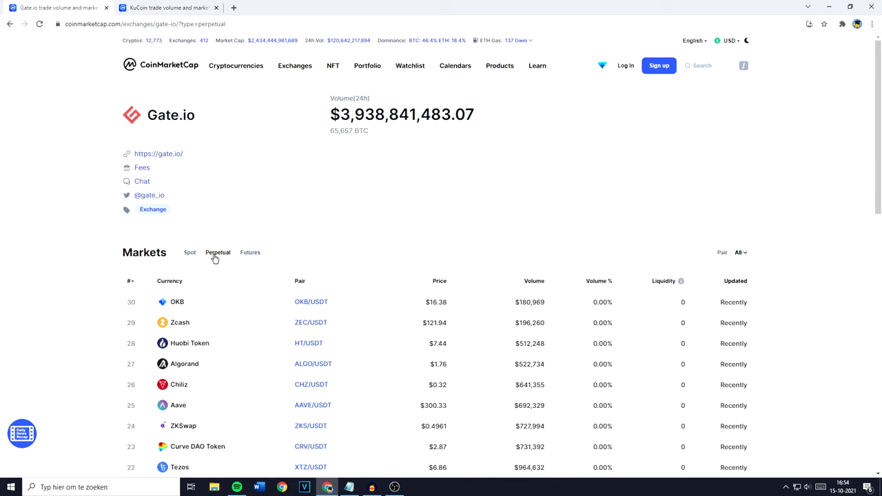
mouse_move(142, 306)
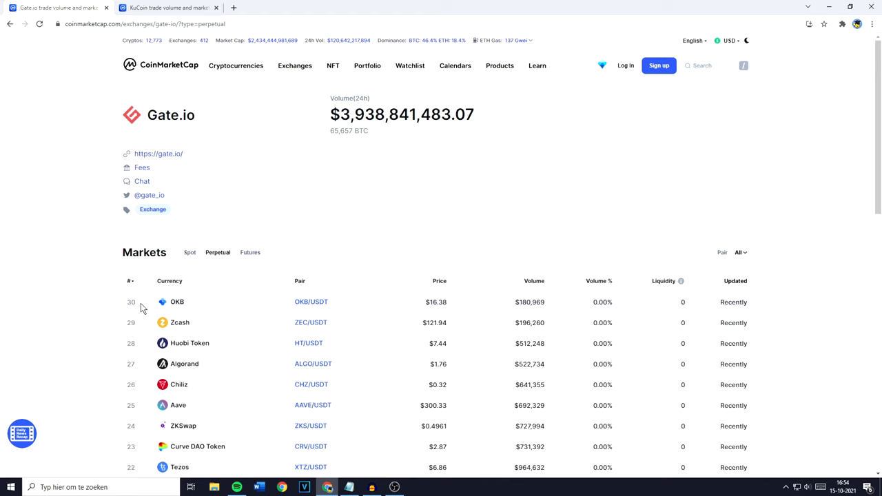
mouse_move(143, 308)
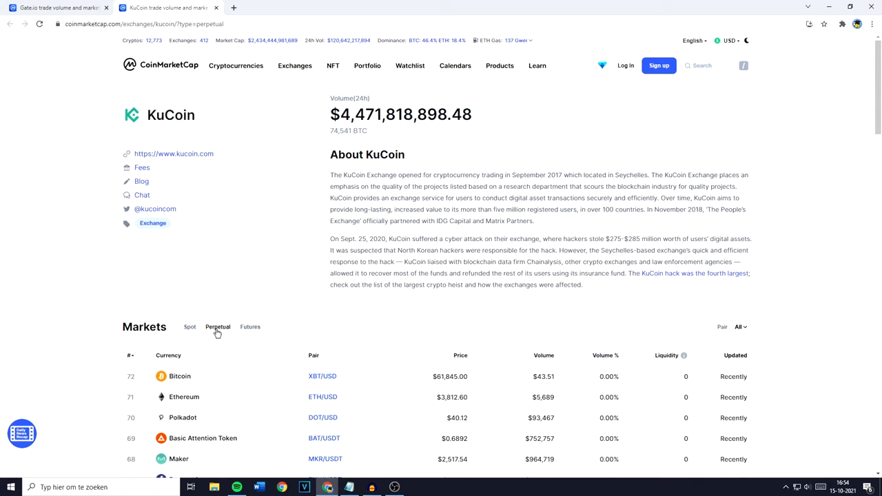
left_click(55, 8)
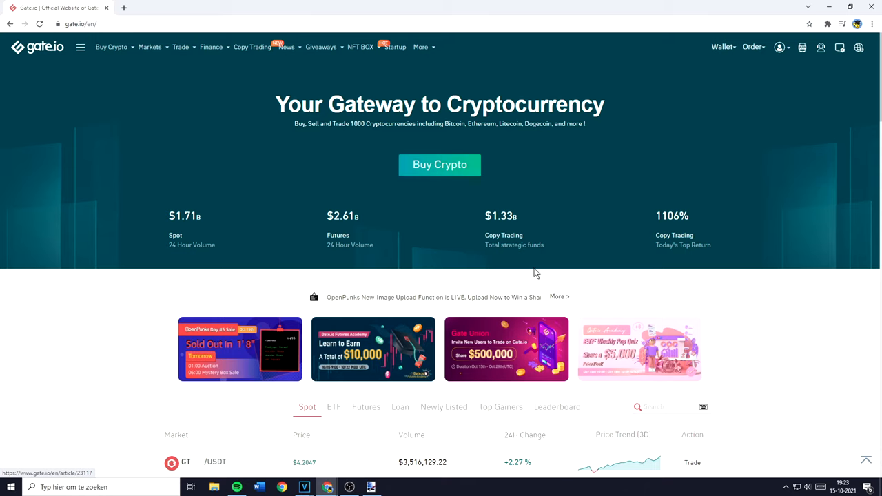
Open Gate.io's Wallet dropdown and go to Funds Overview
left_click(722, 47)
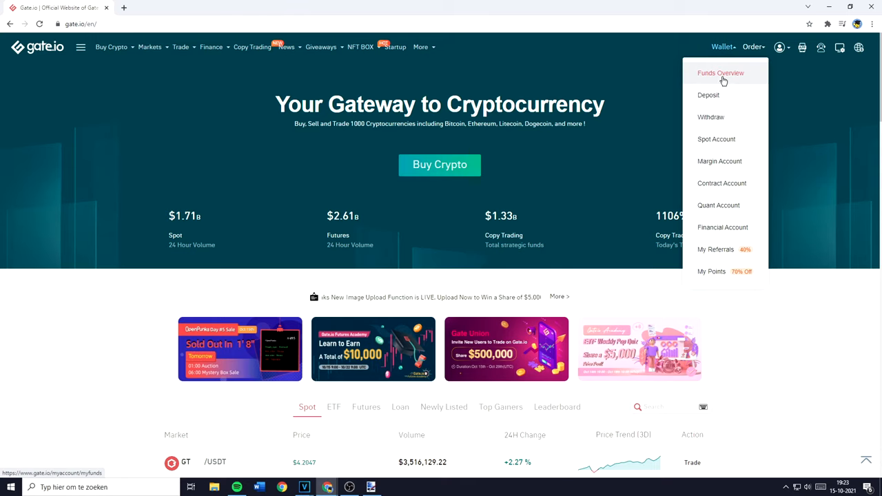
left_click(720, 72)
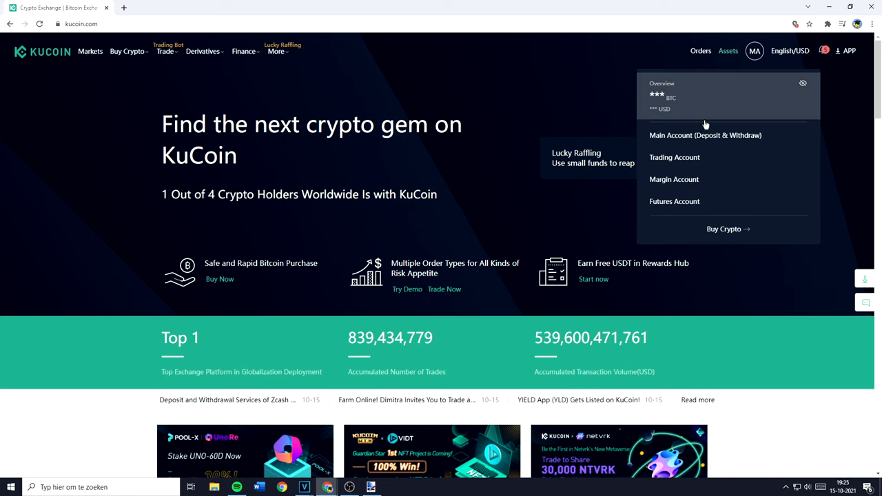
Start a KuCoin Main-to-Trading Account transfer, changing the coin from 1INCH to XHV
left_click(704, 135)
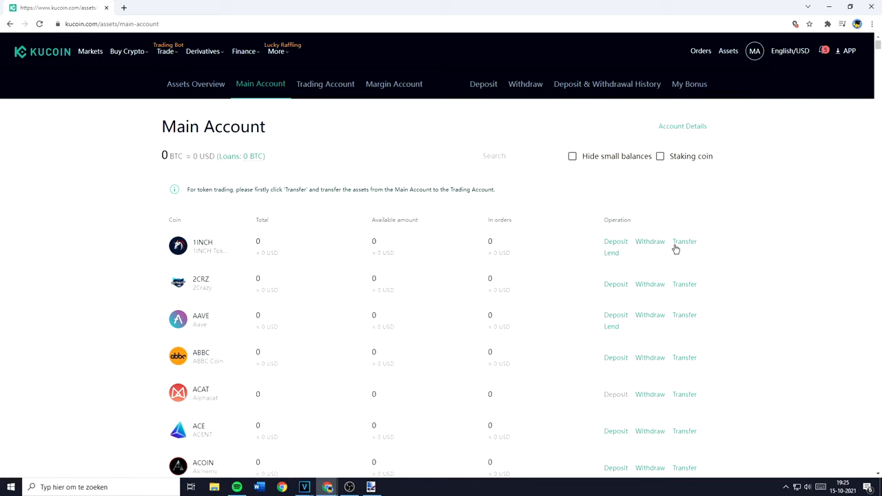
left_click(684, 241)
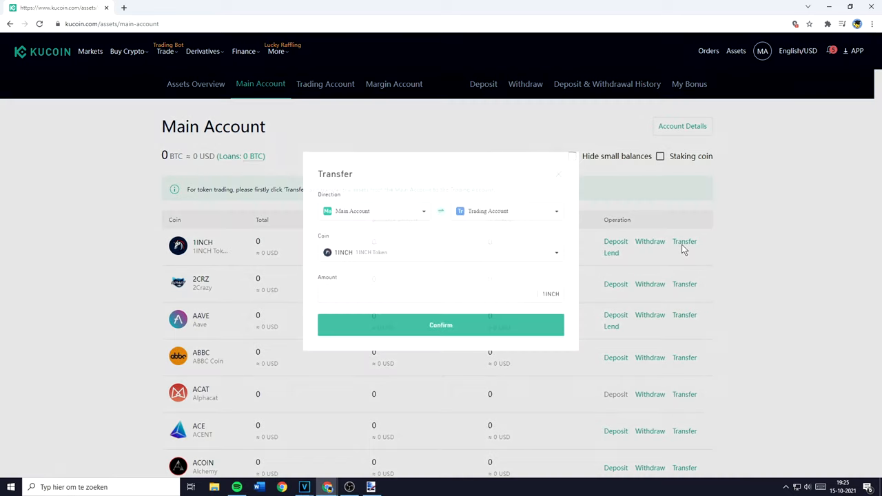
left_click(376, 211)
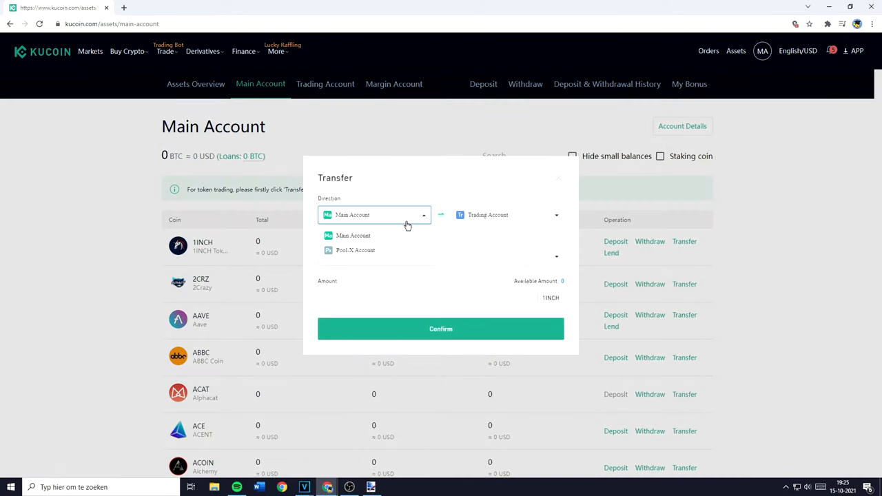
left_click(353, 235)
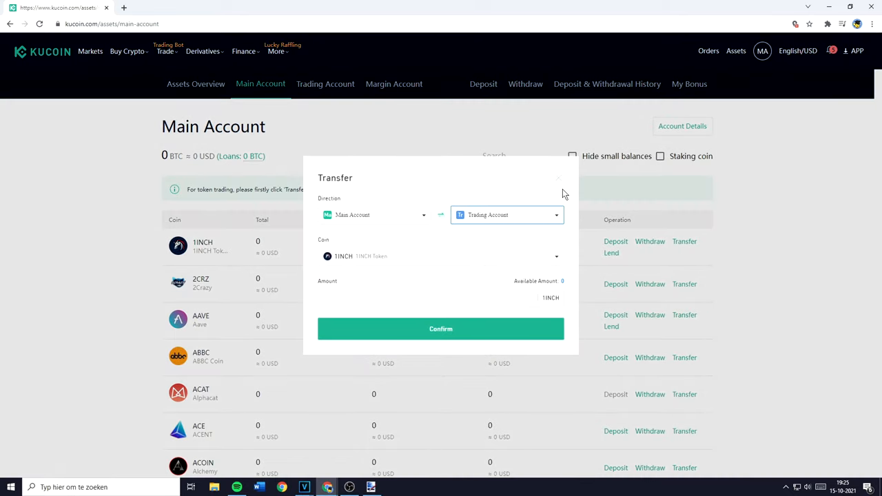
left_click(441, 256)
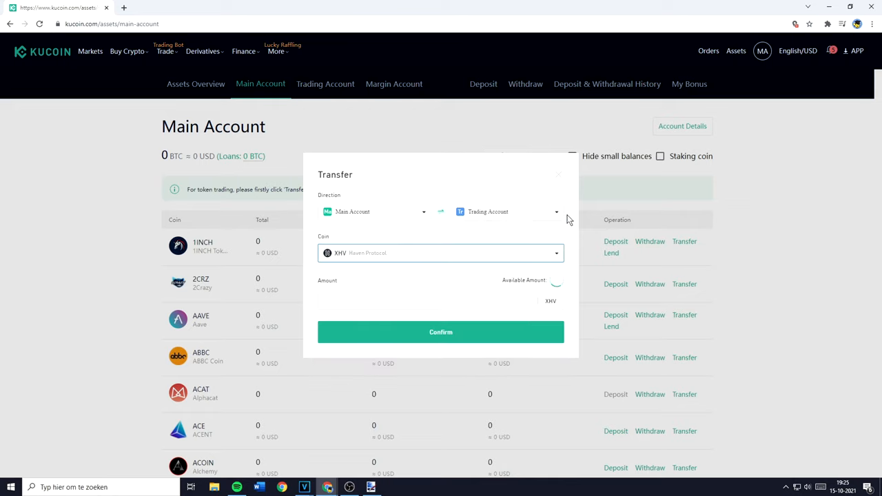
left_click(128, 51)
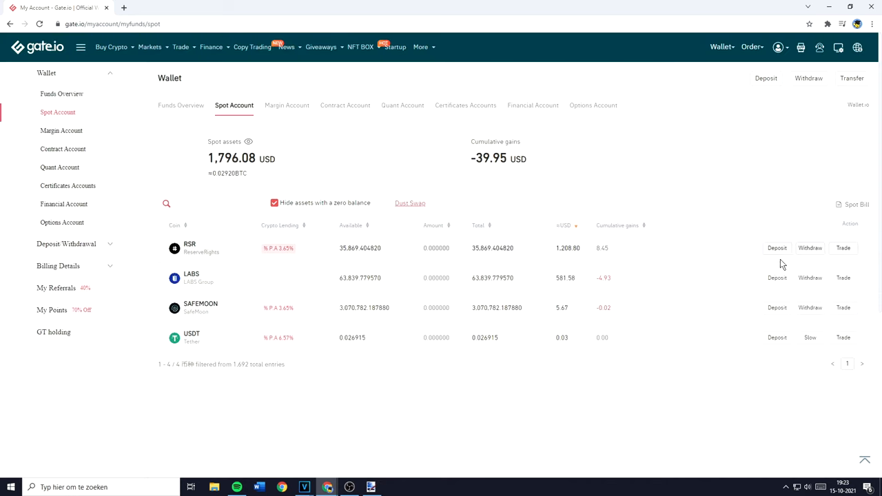
mouse_move(843, 247)
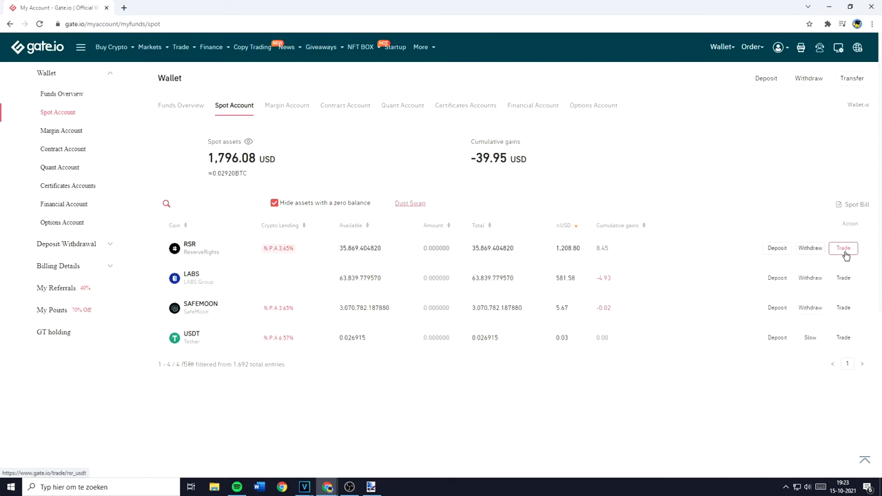
View Gate.io's RSR/USDT 4-hour chart and cross-margin intro, then filter KuCoin's markets to USDT
left_click(843, 248)
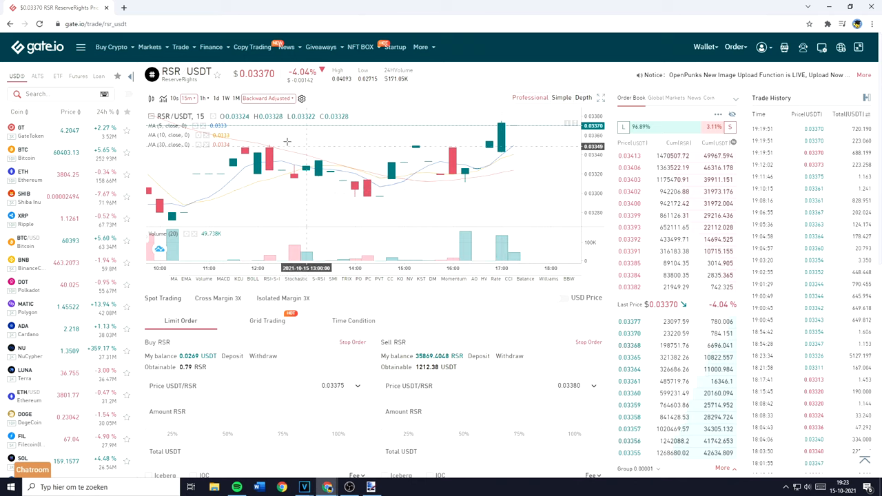
left_click(203, 98)
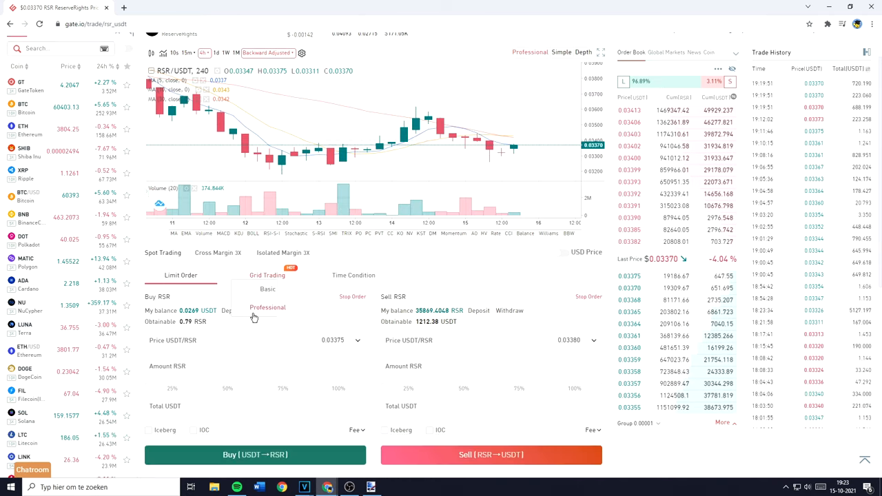
left_click(218, 252)
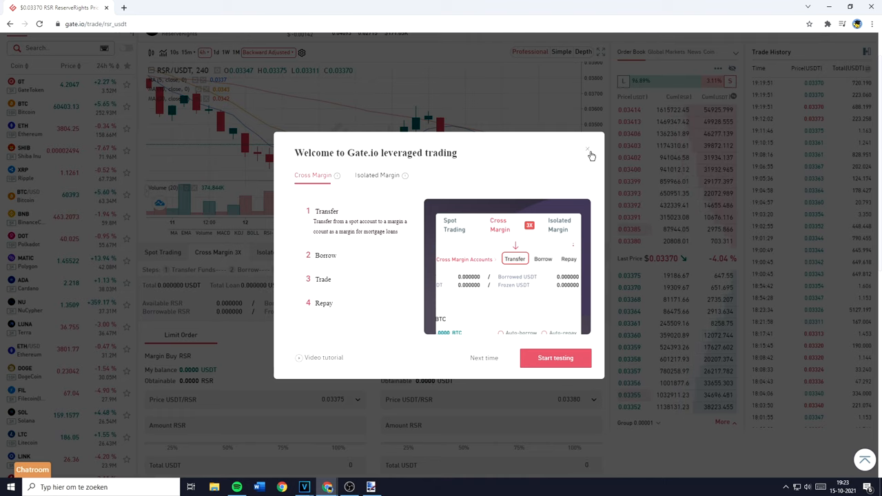
left_click(587, 149)
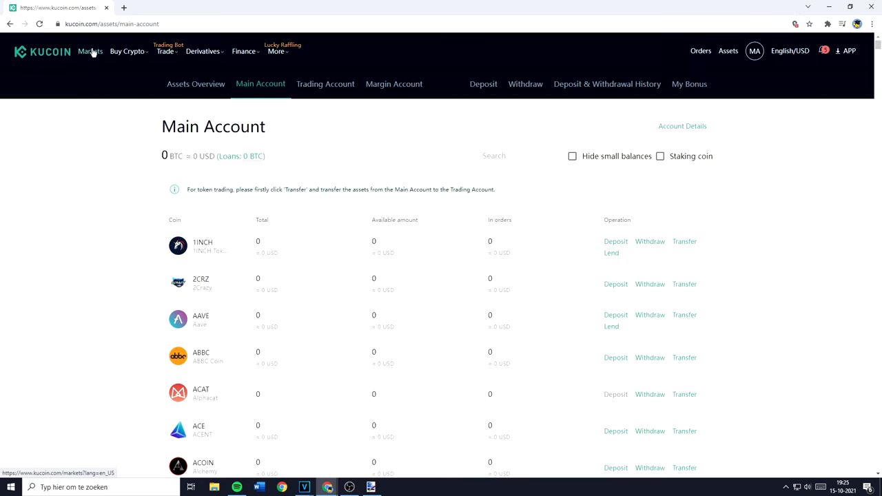
left_click(90, 51)
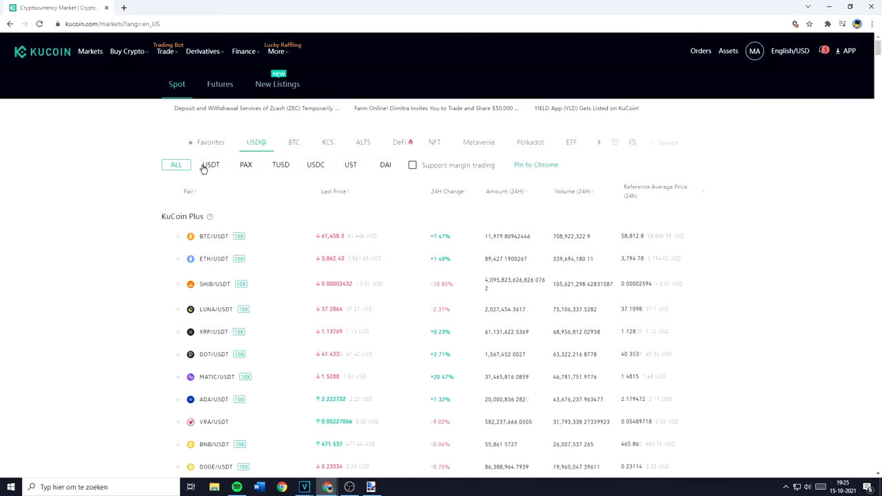
left_click(211, 165)
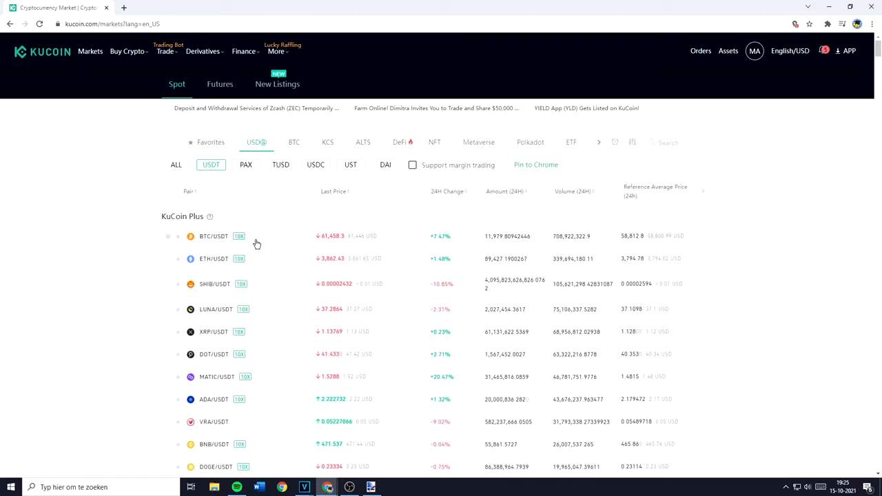